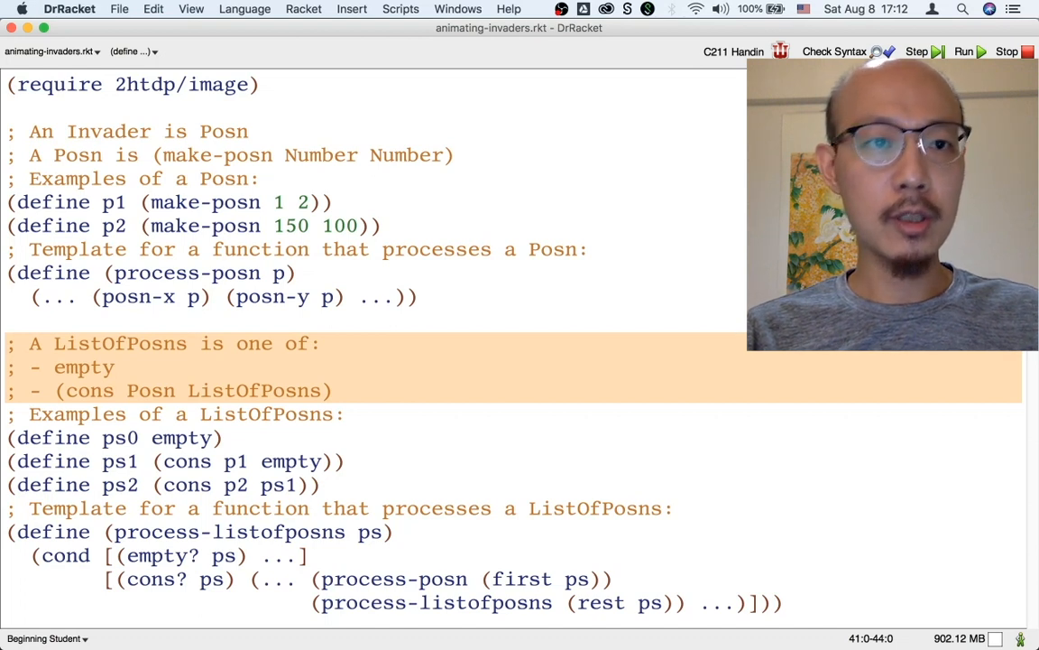
Step: Run animating-invaders.rkt so it prints the long nested make-posn list
click(962, 51)
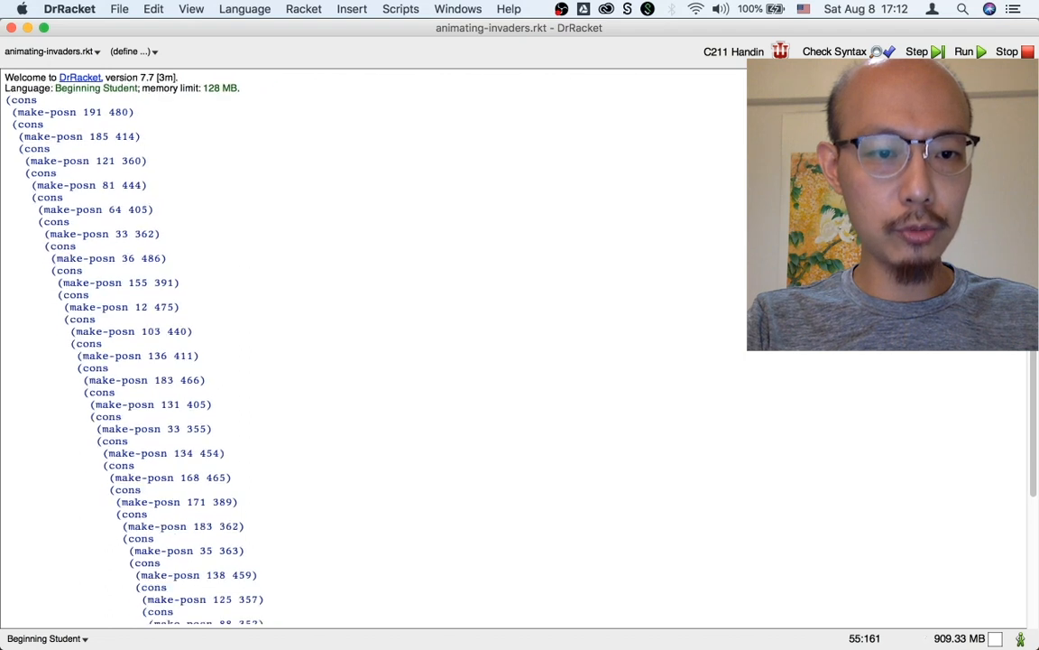
click(964, 50)
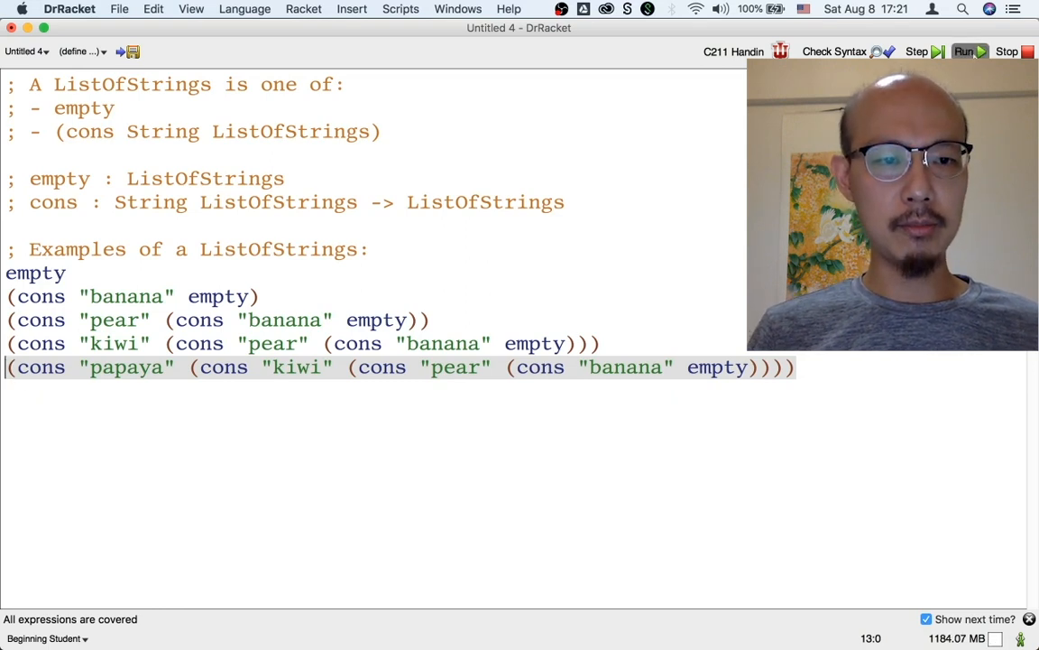
Step: Place the cursor after the cons signature to start the '; list : ' line
click(963, 51)
text(; list :)
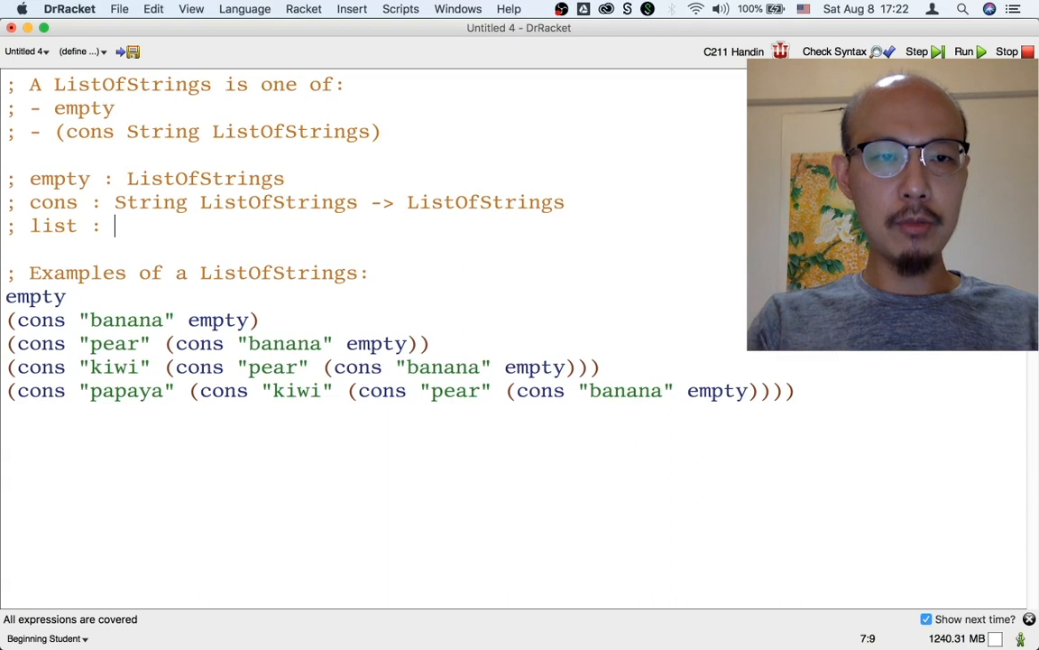
Step: Write the list signatures taking one to four Strings, each producing ListOfStrings
text(String String String String ->)
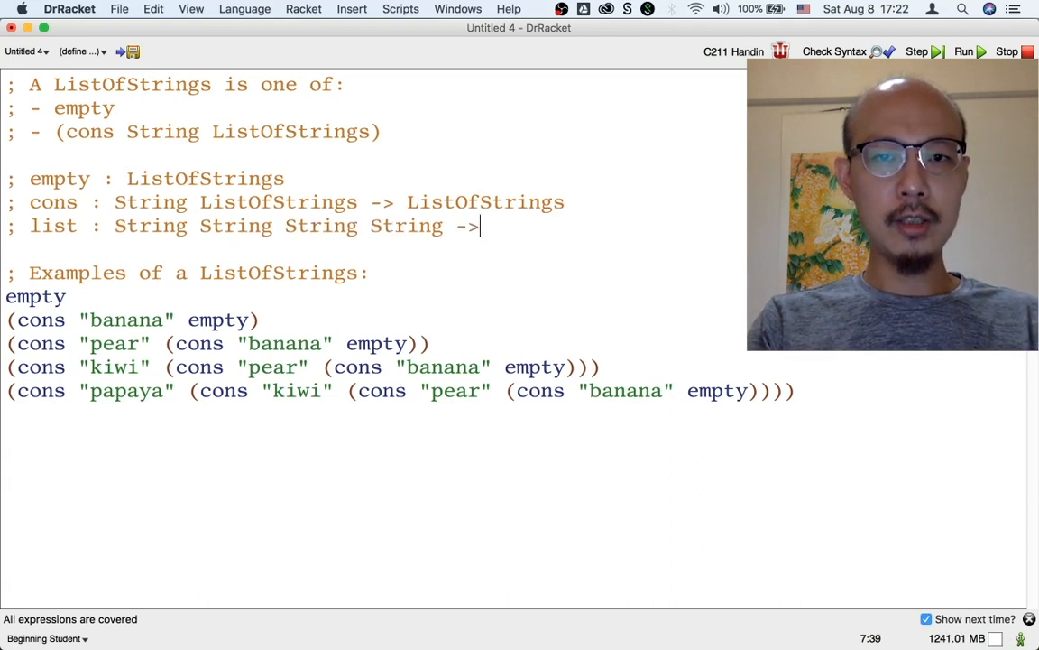
text(ListOf)
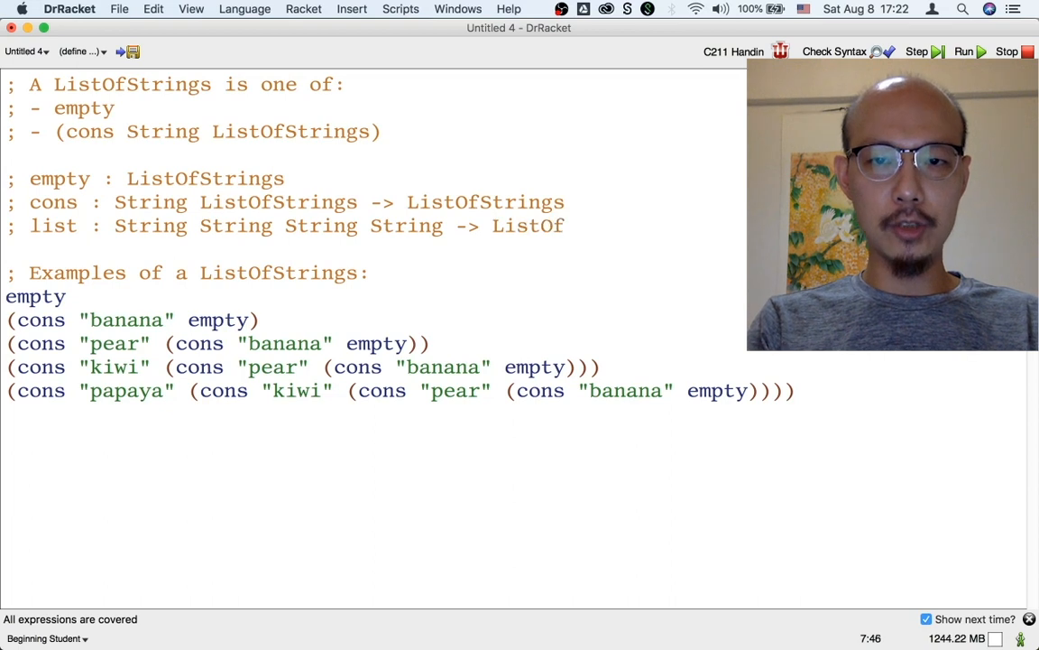
text(Strings)
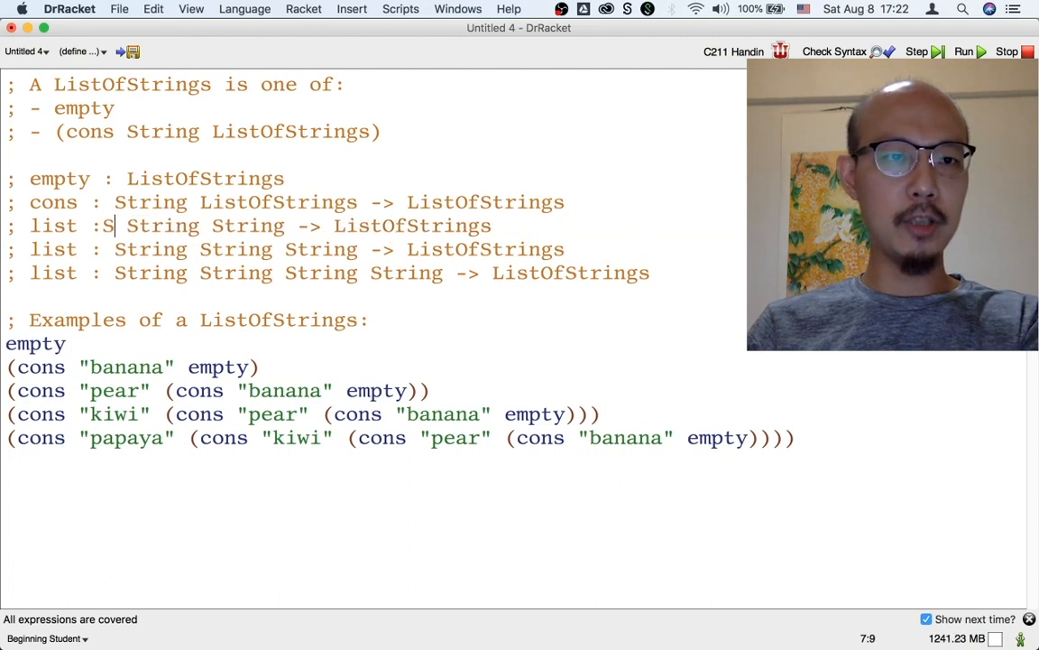
key(Backspace)
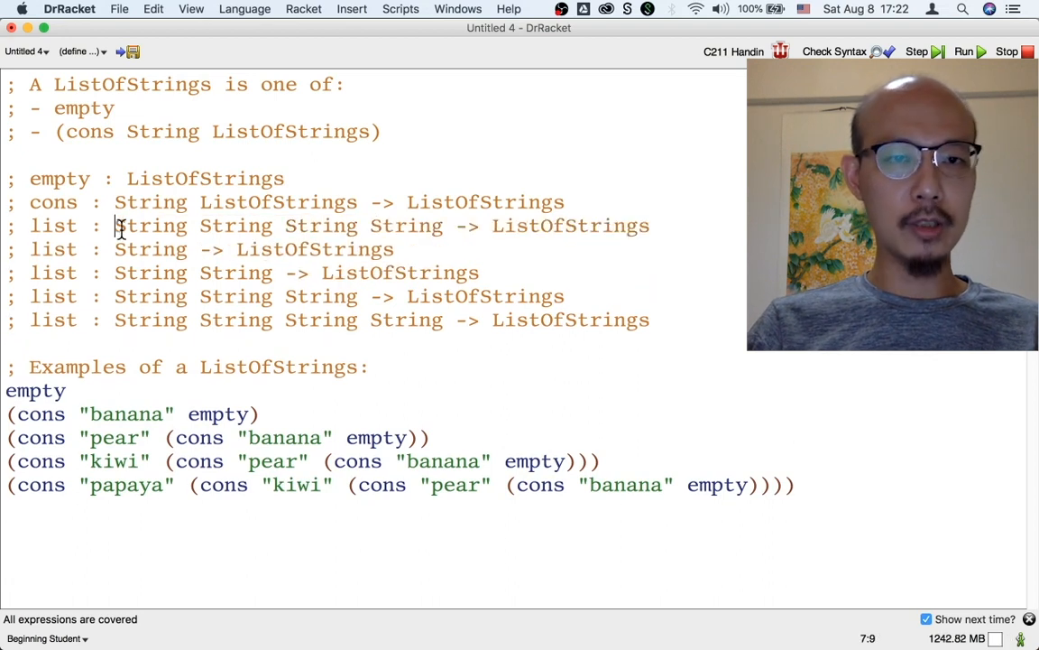
Step: Trim the extra signature to '; list : -> ListOfStrings' with no String arguments
key(Backspace)
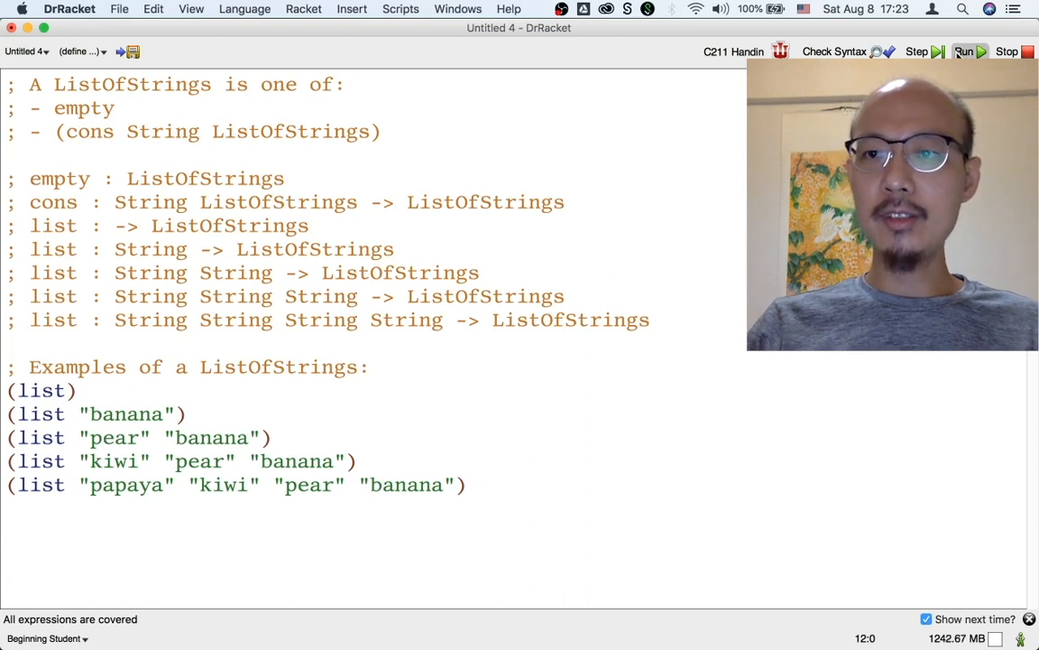
Step: Run the file so the five list examples print as nested cons ending in '()
click(964, 50)
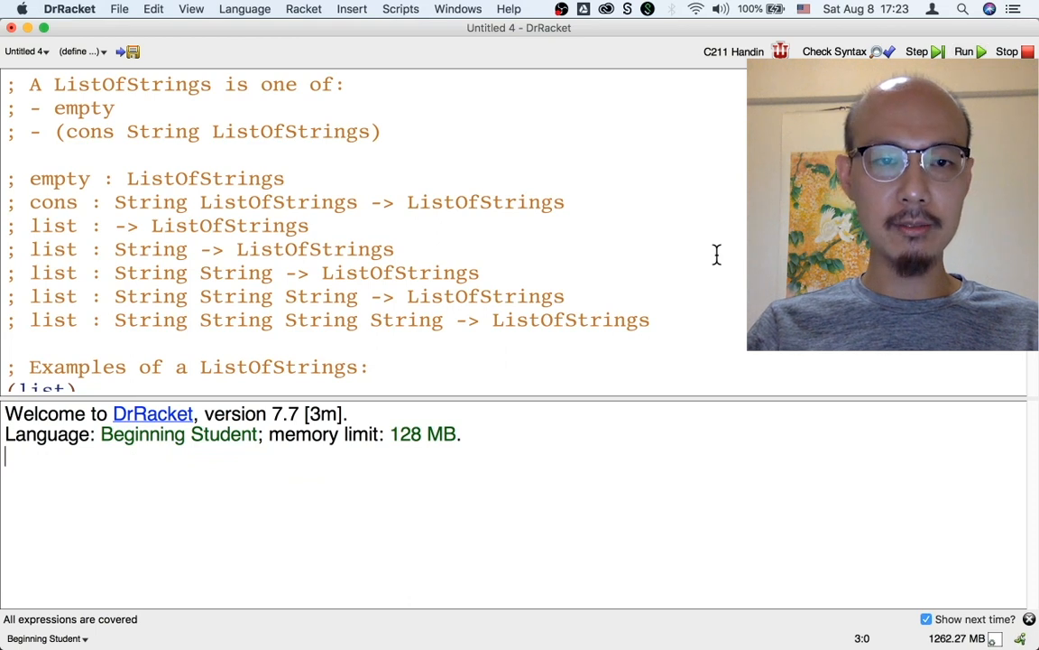
click(964, 51)
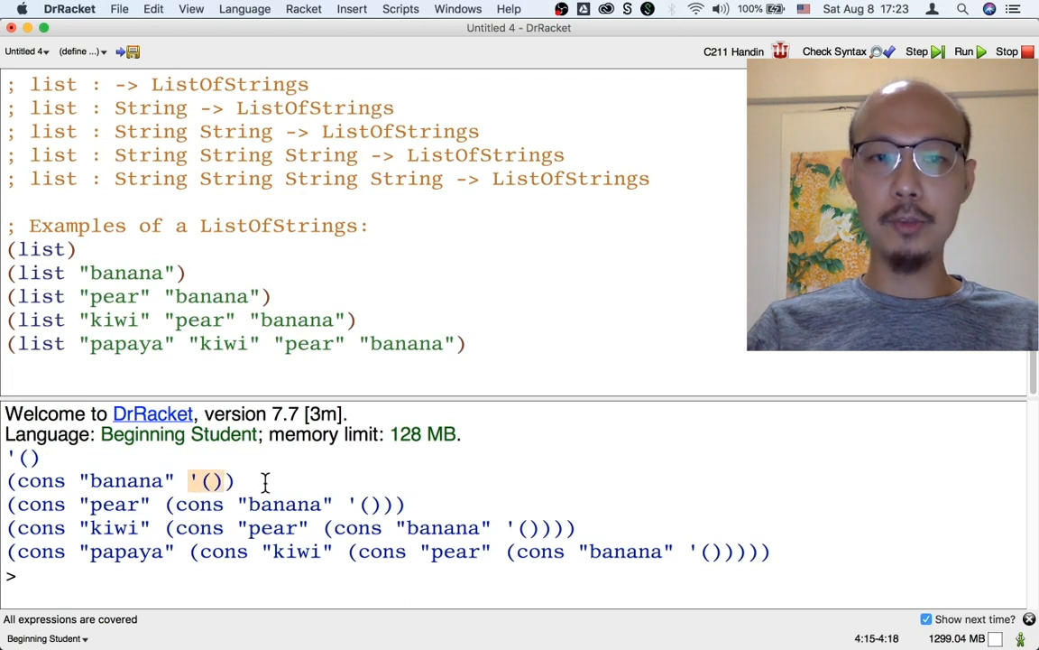
mouse_move(473, 372)
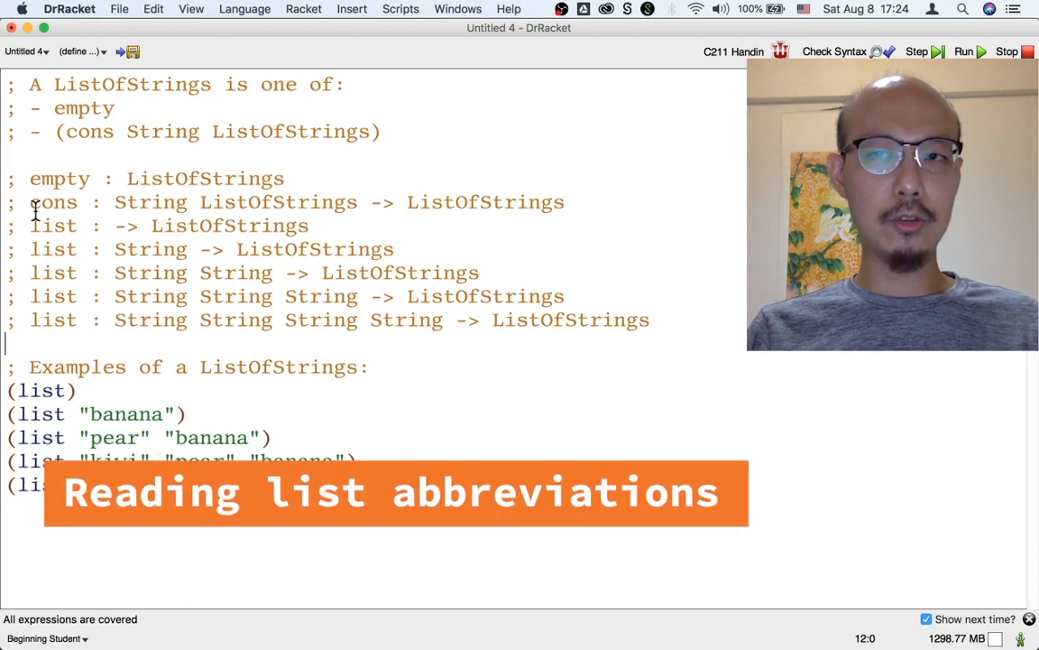
Step: Rerun the examples to reprint the five nested cons lists from '() to papaya
click(964, 50)
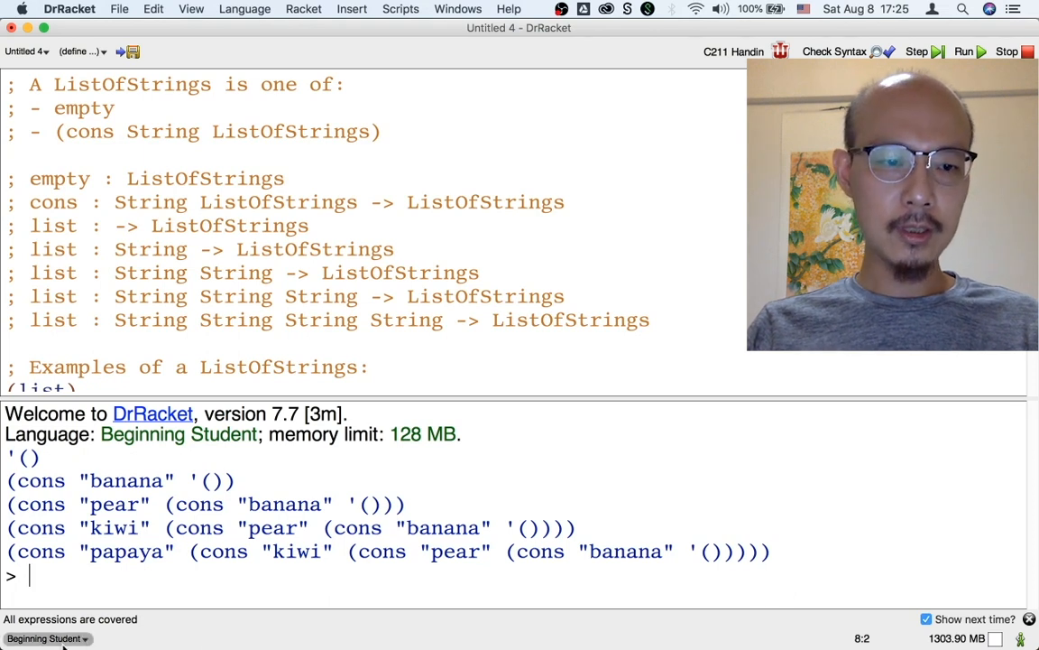
Step: Show the language selector's recent levels, including Beginning Student with List Abbreviations
click(45, 639)
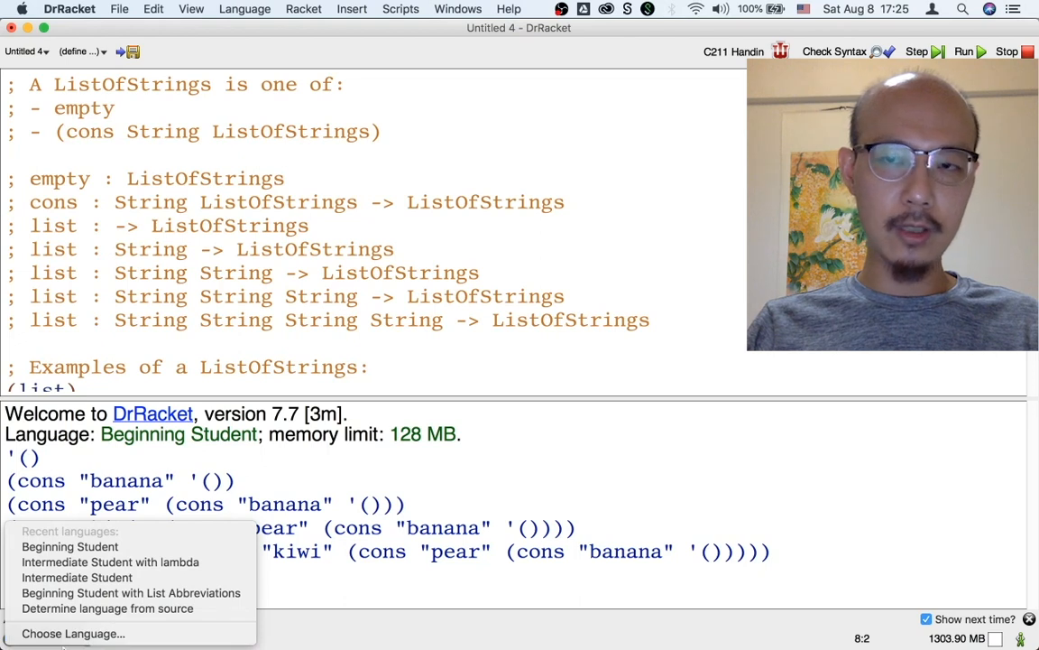
mouse_move(72, 633)
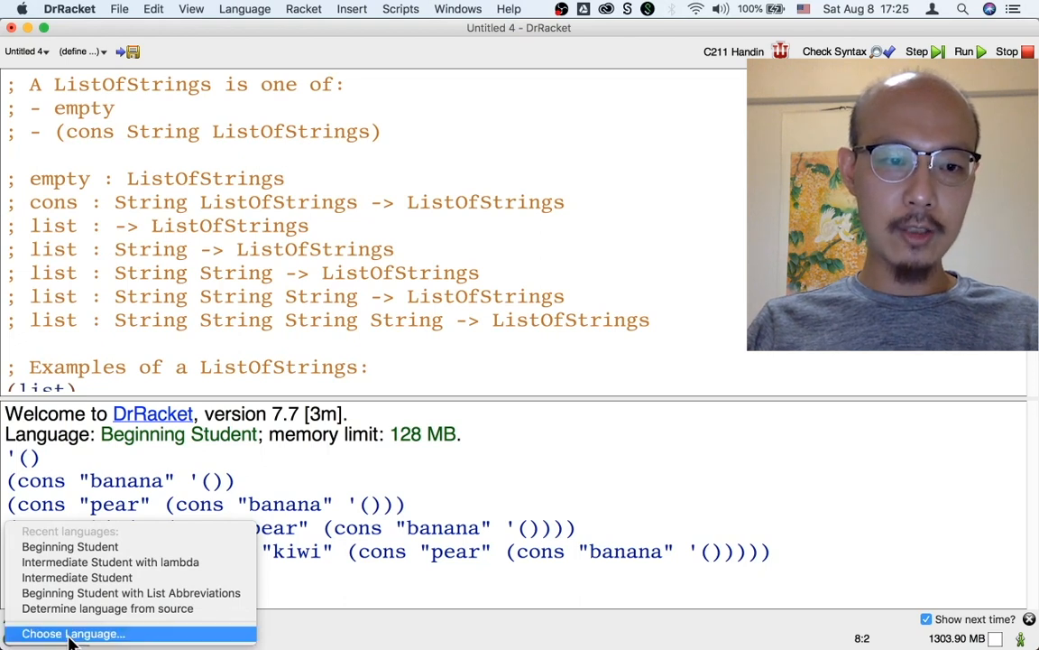
mouse_move(129, 592)
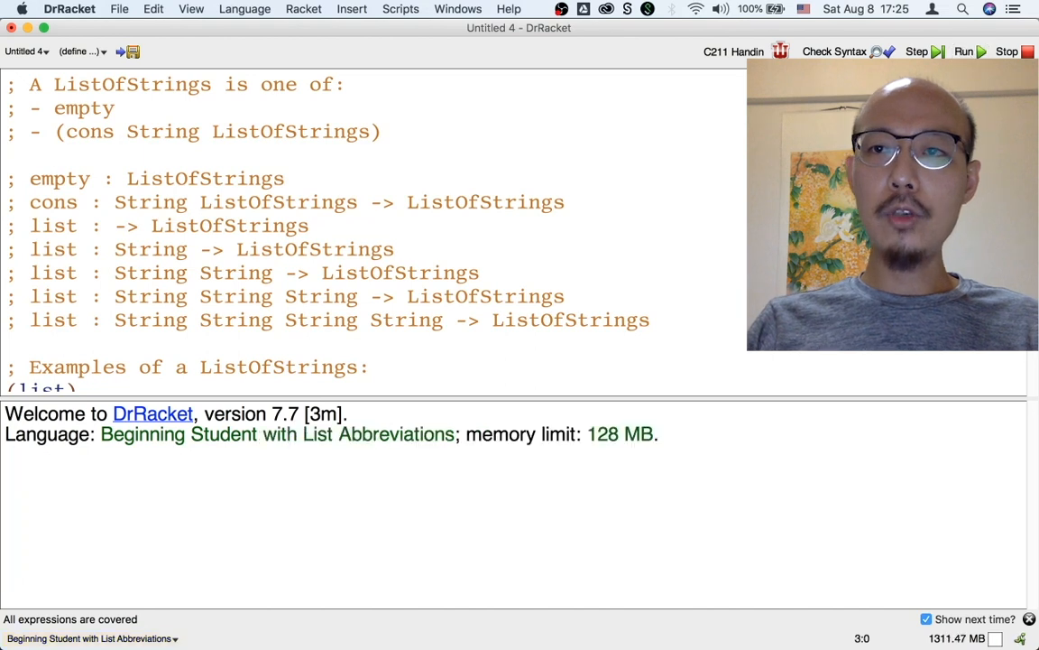
Step: Rerun under the new language and rewrite the fruit examples as nested cons with empty
click(964, 51)
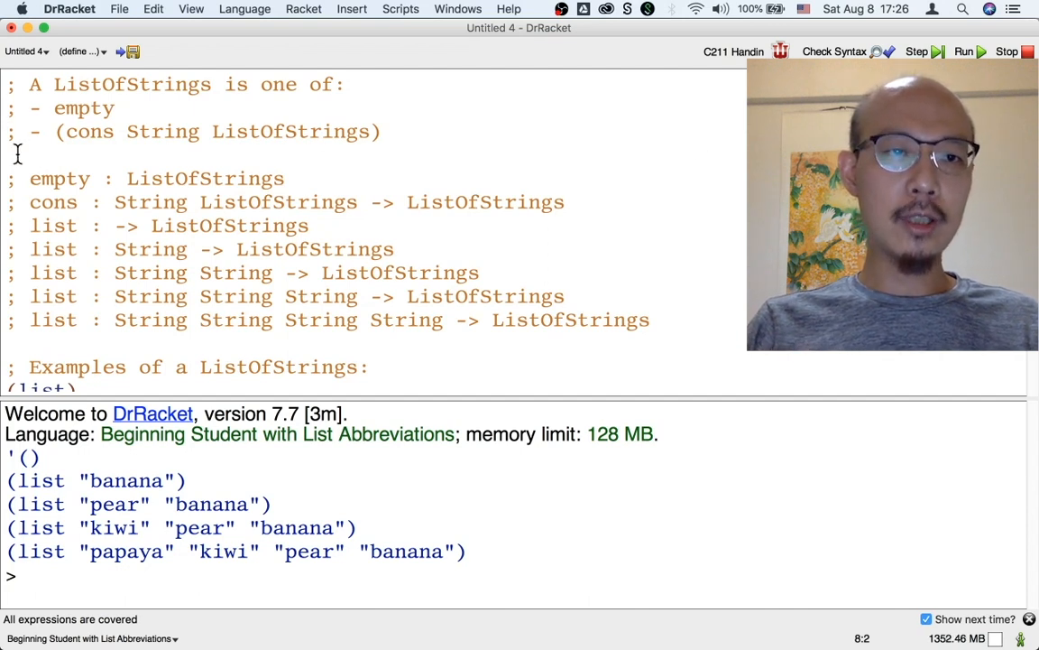
drag(29, 85, 379, 130)
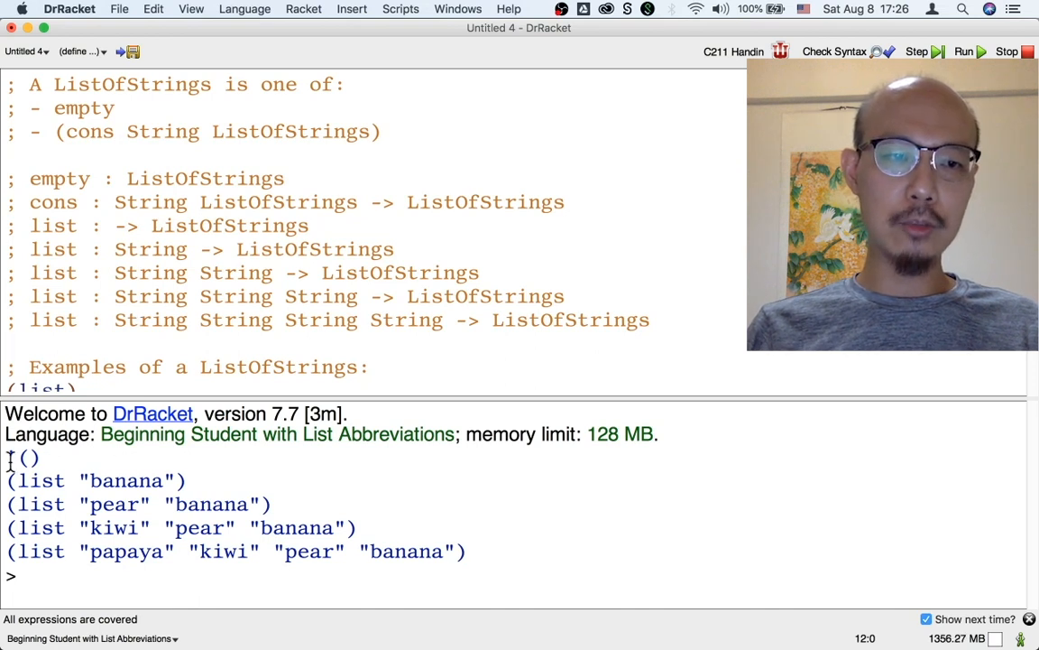
drag(9, 459, 465, 552)
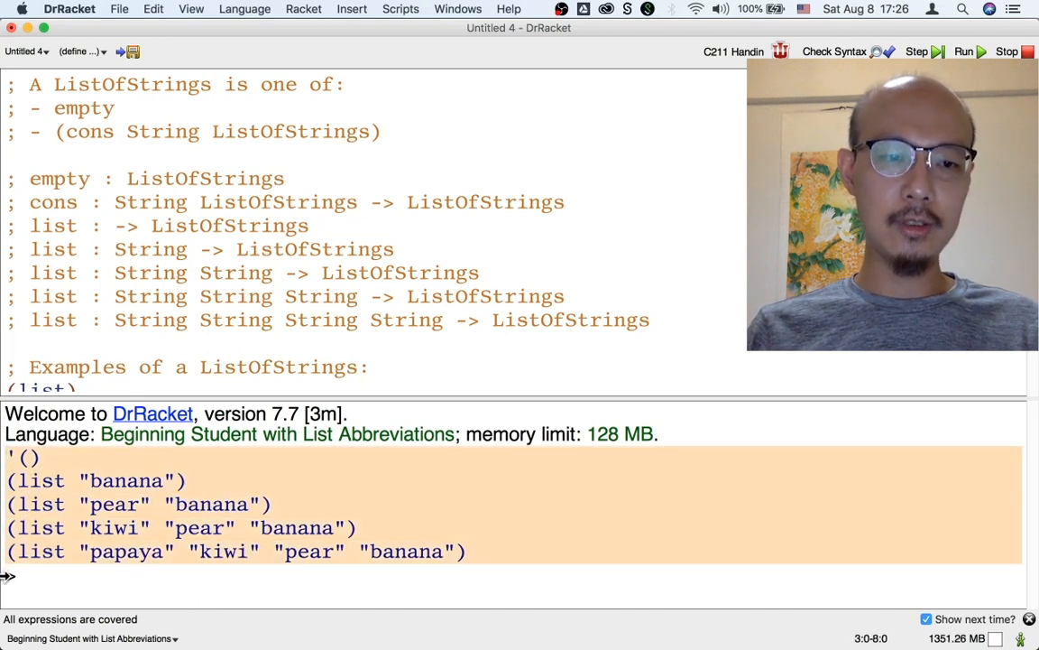
click(90, 639)
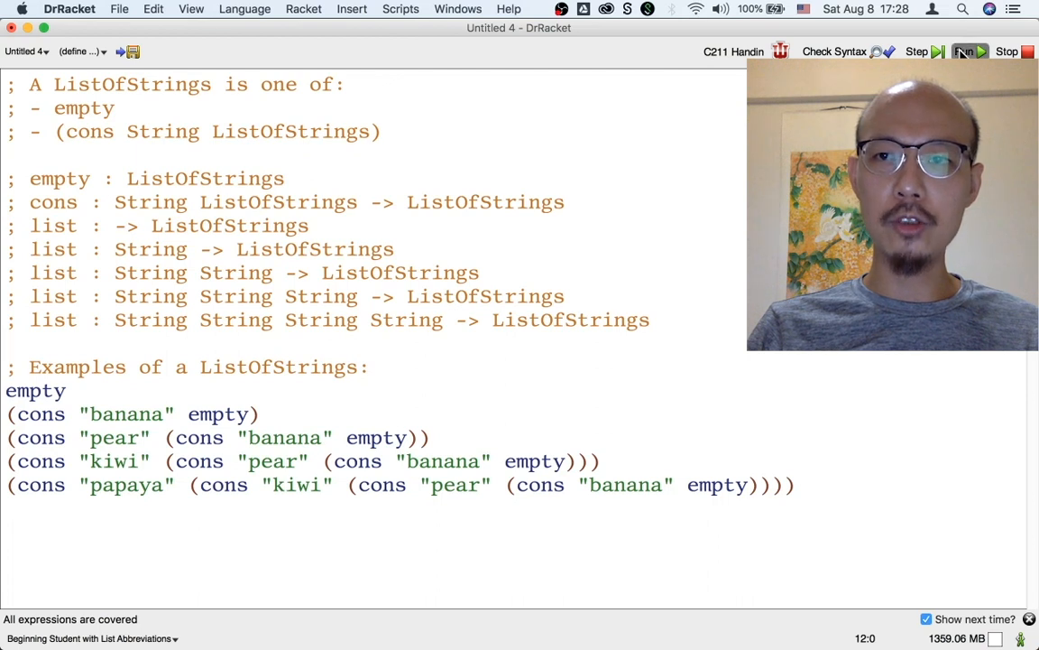
Step: Run the cons-based examples before adding the '; (' comment line above Examples
click(963, 50)
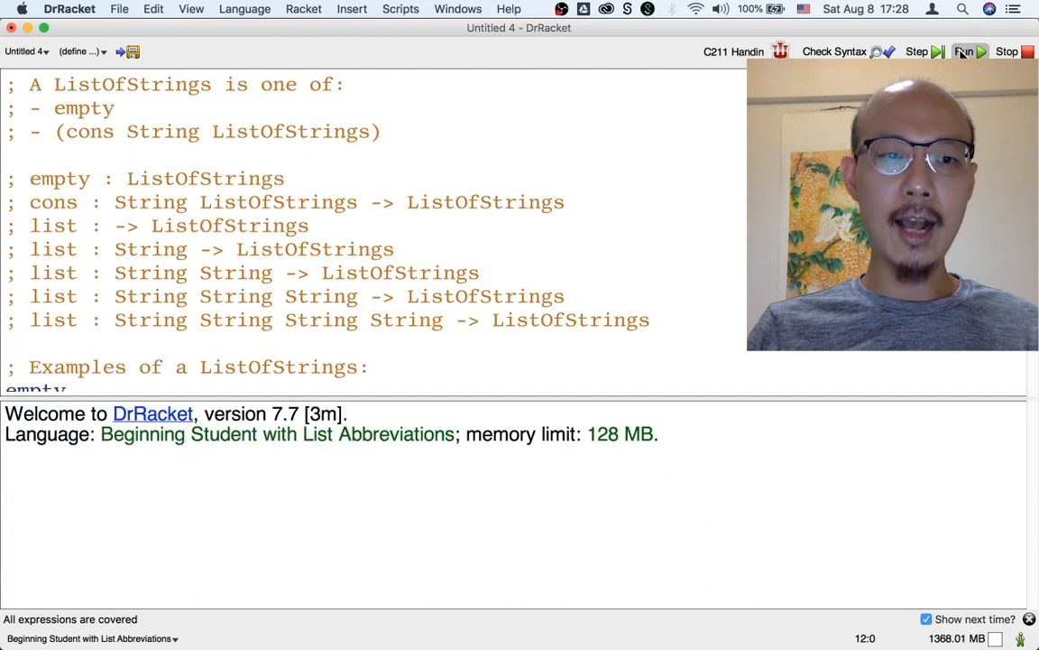
click(964, 51)
text(; ()
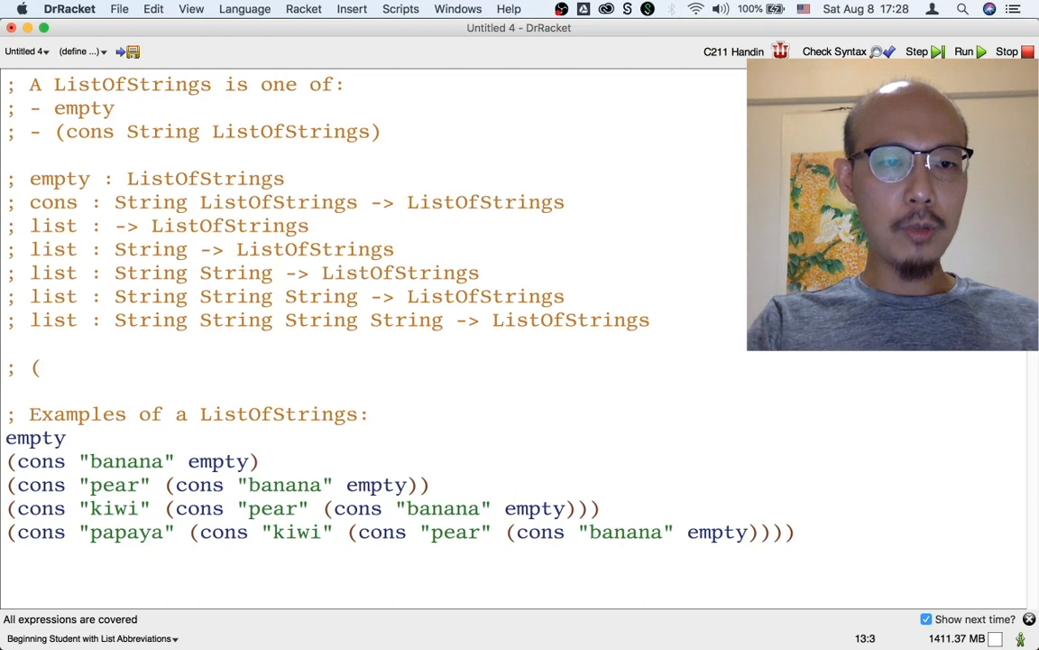
Step: Write '; (list A B C D) = (cons A (cons B (cons C (cons D empty))))'
text(list A B C)
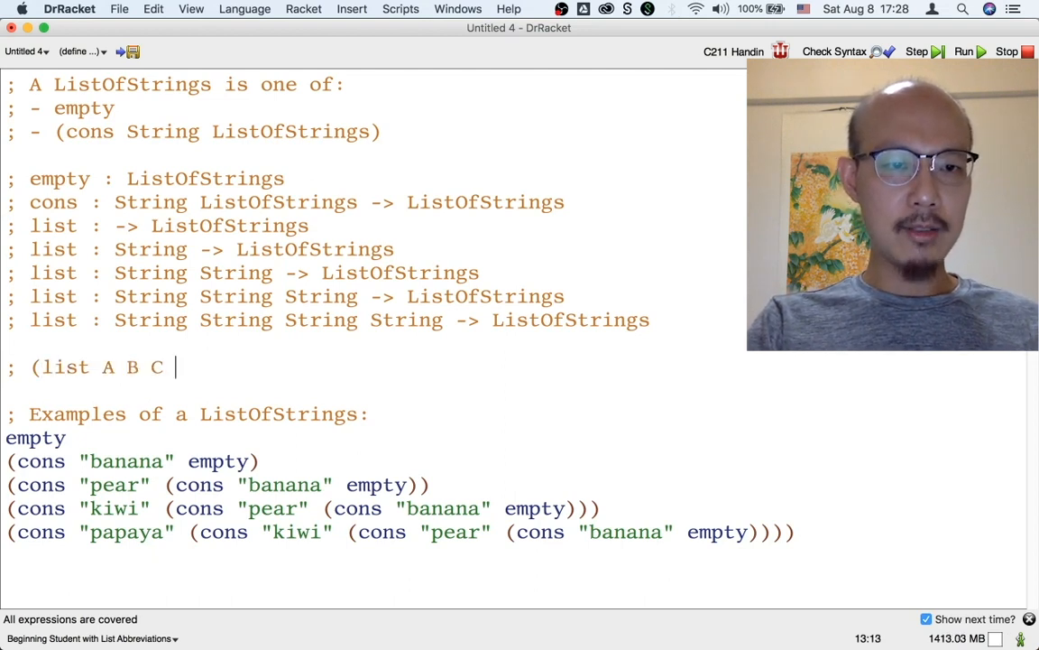
text(D) = ()
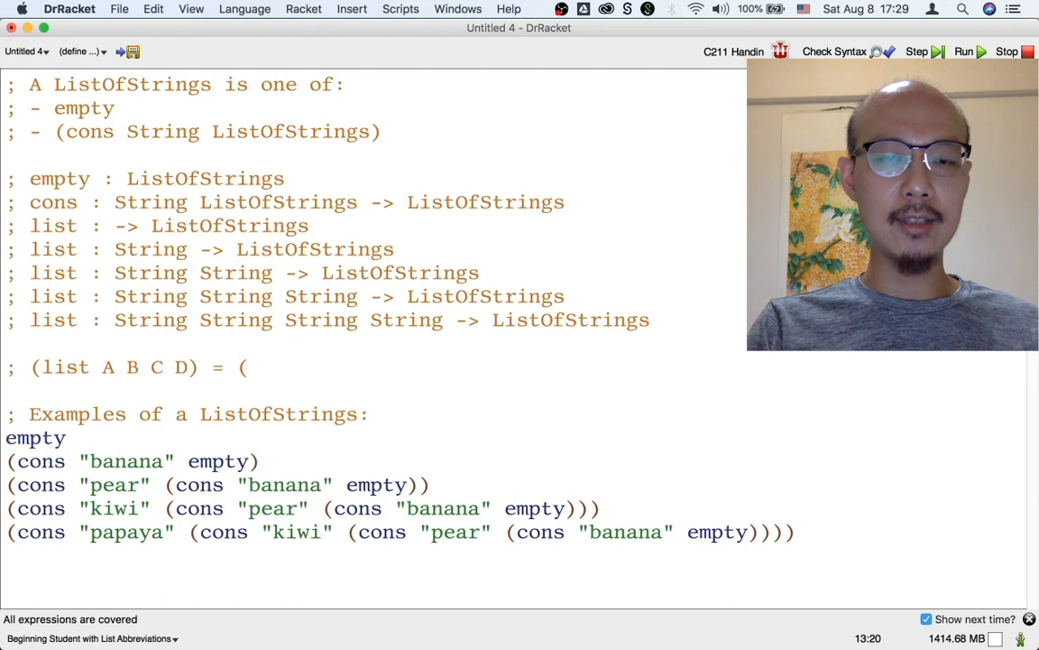
text(cons A)
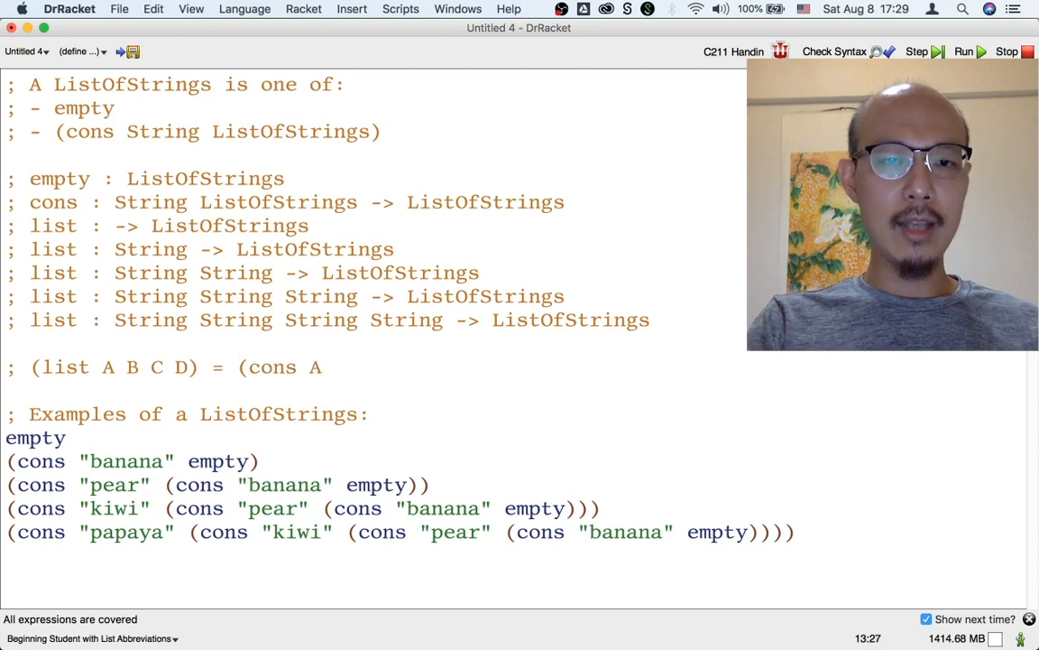
text((cons B (cons C)
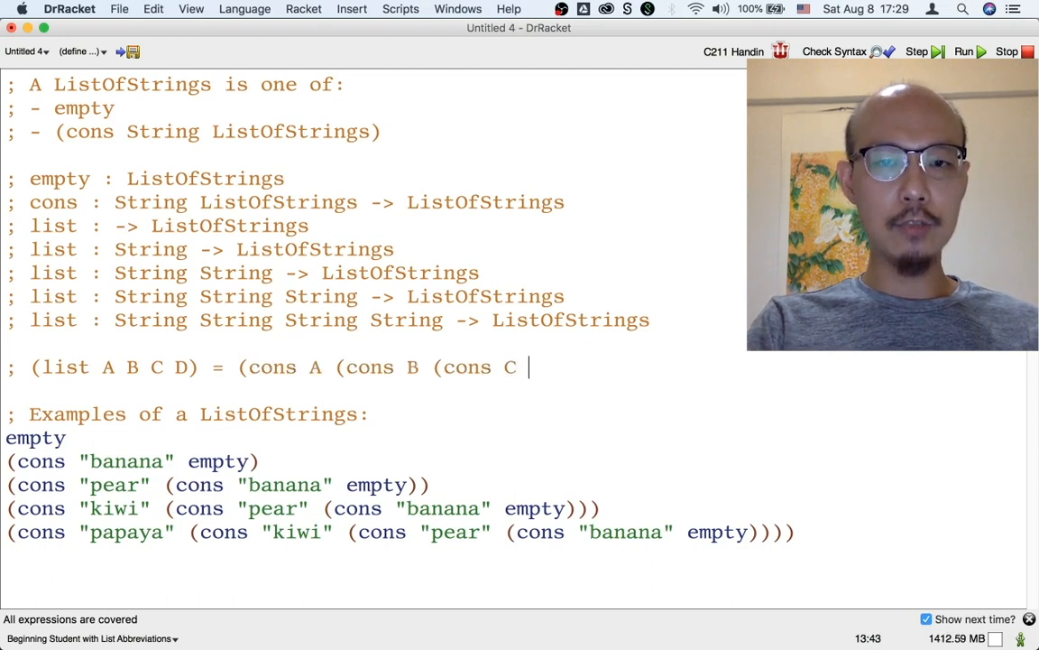
text((cons D empty)))))
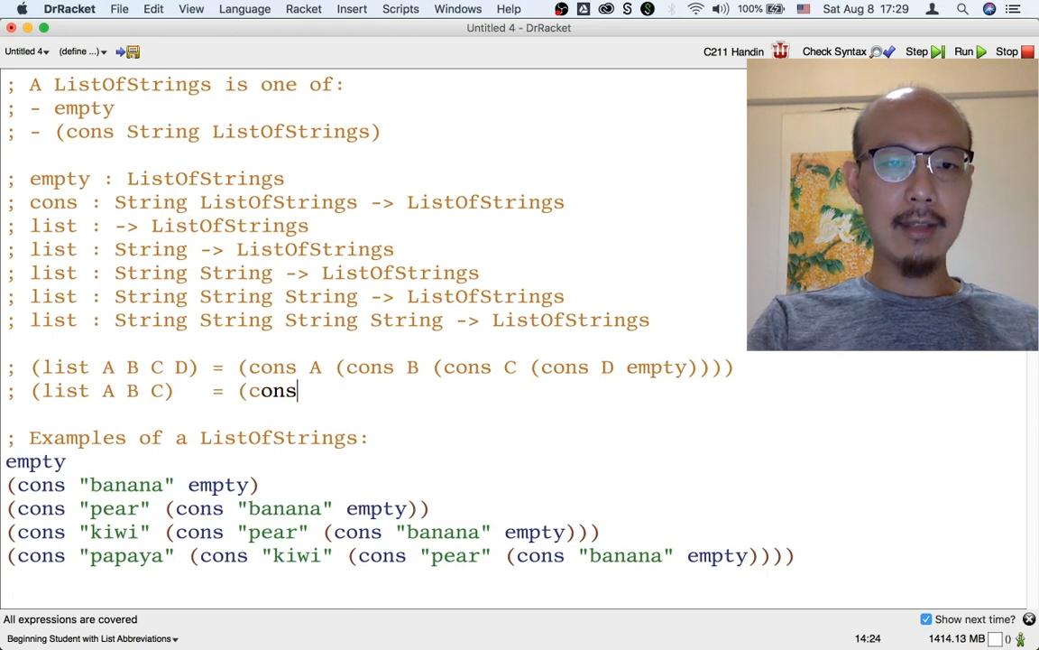
Step: Finish the (list A B C) = (cons A (cons B (cons C empty))) line and start the (list A B) equation
text(A (cons B ()
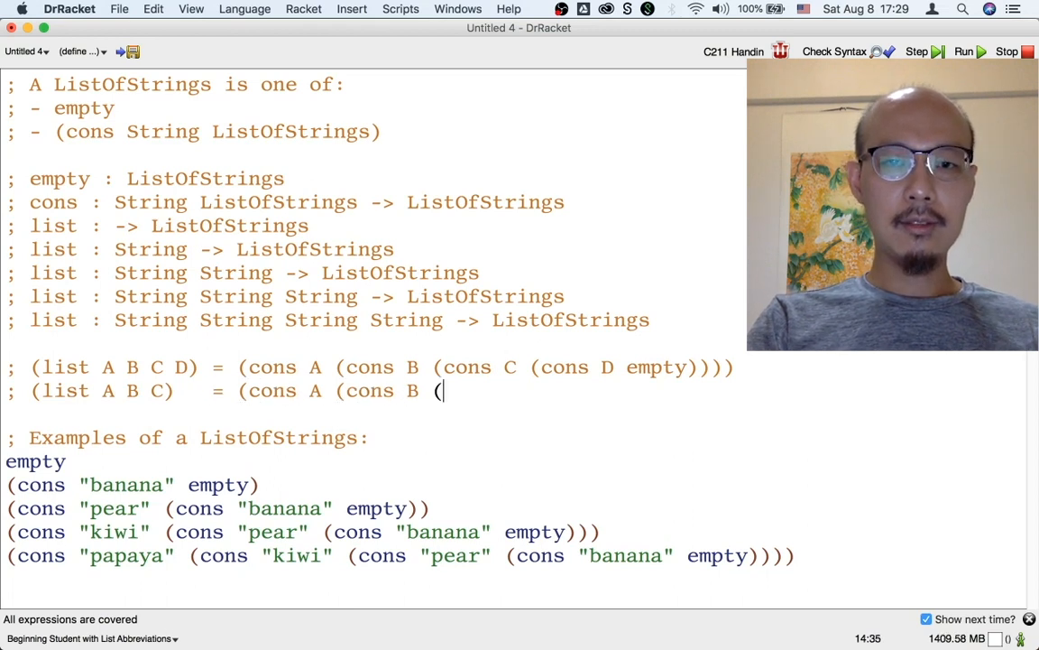
text(cons C empty))
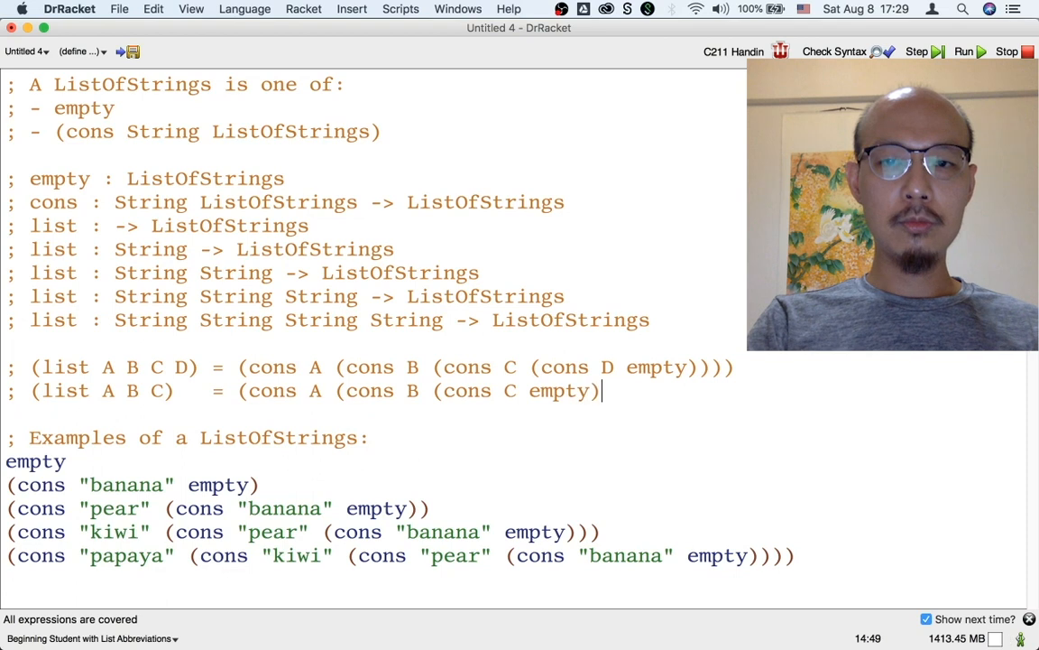
text((l)
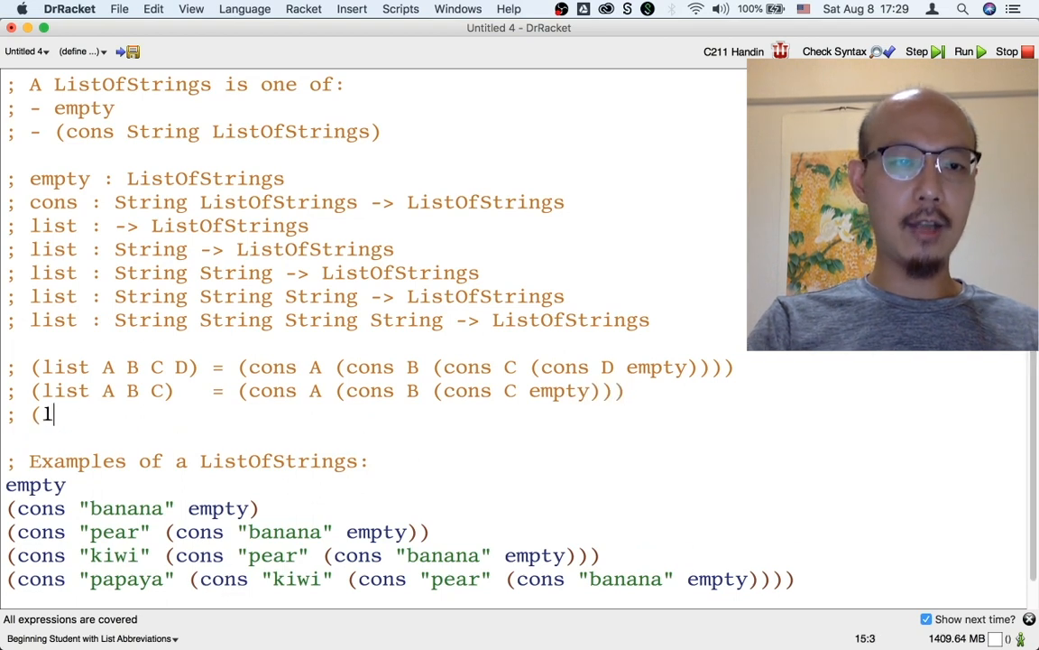
text(ist A B)     = (cons A (cons B e)
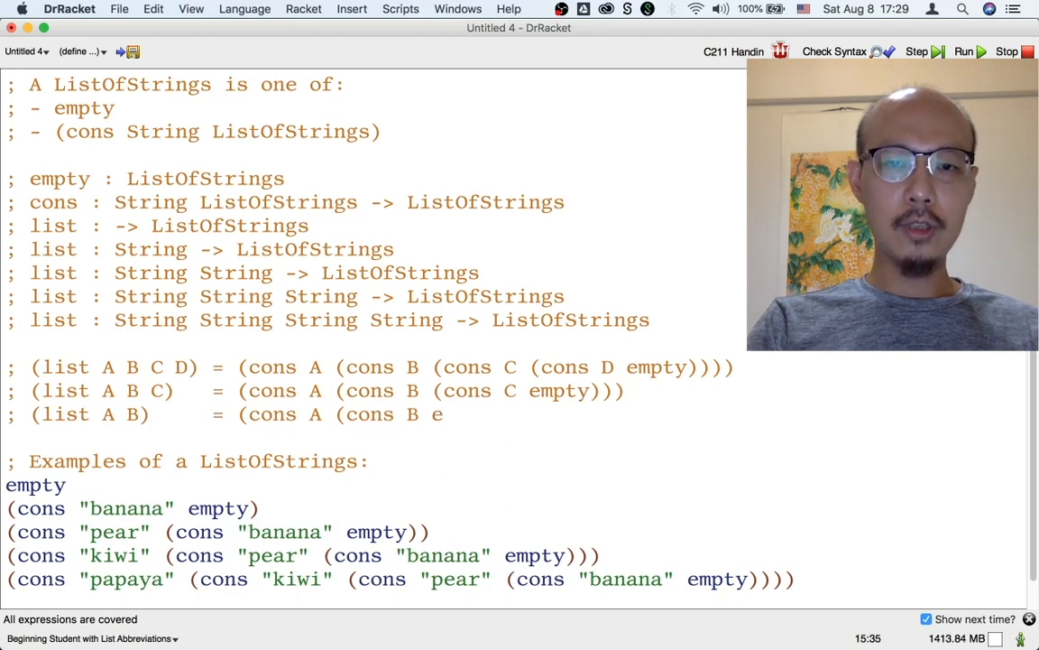
Step: Add the remaining comment equations reducing (list A B), (list A) and (list) down to cons forms and empty
text((list A)
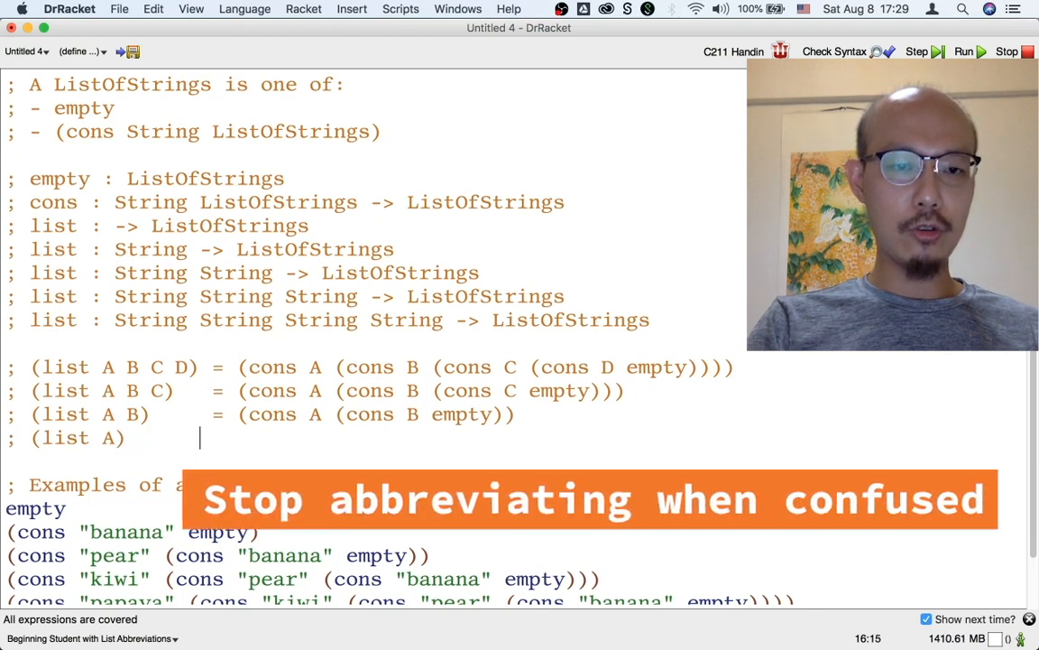
text(= (cons A empty)
click(373, 462)
text(; (list)
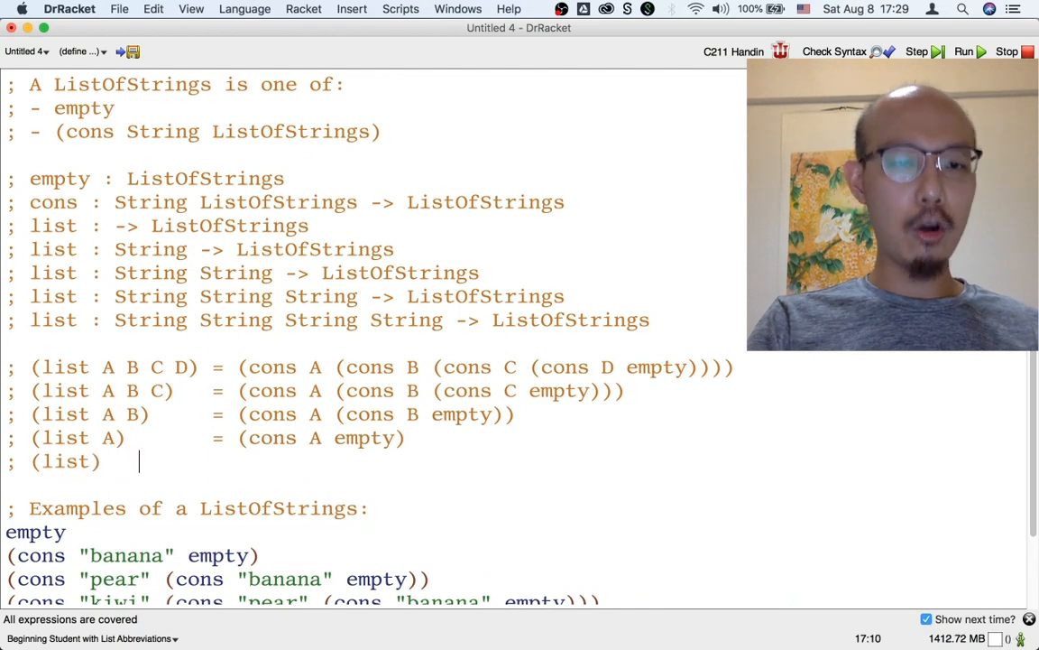
text(=)
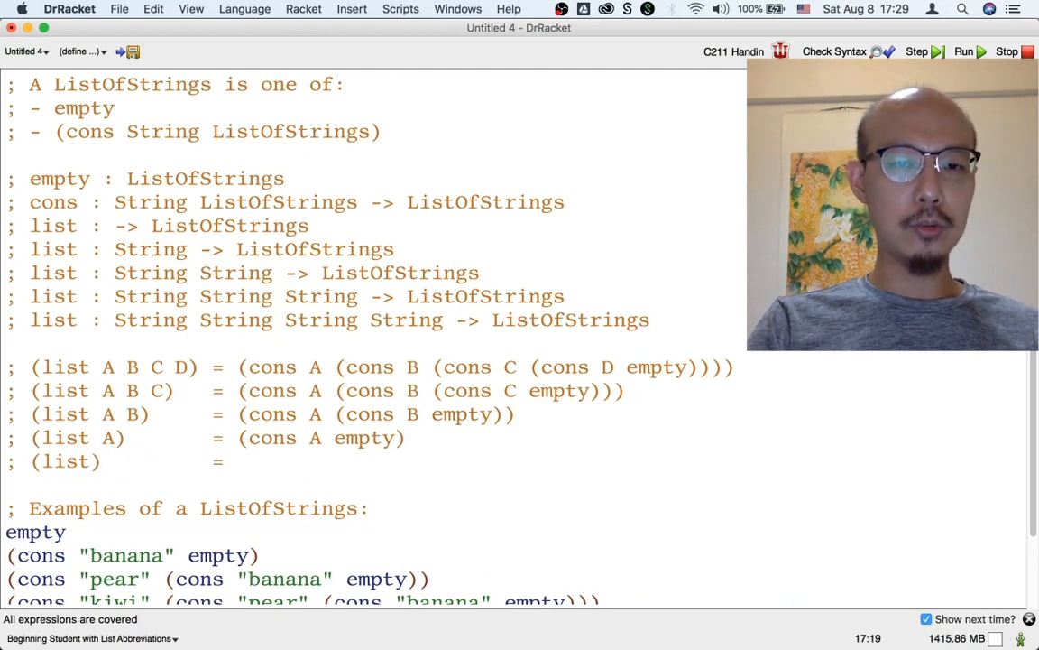
text(empty)
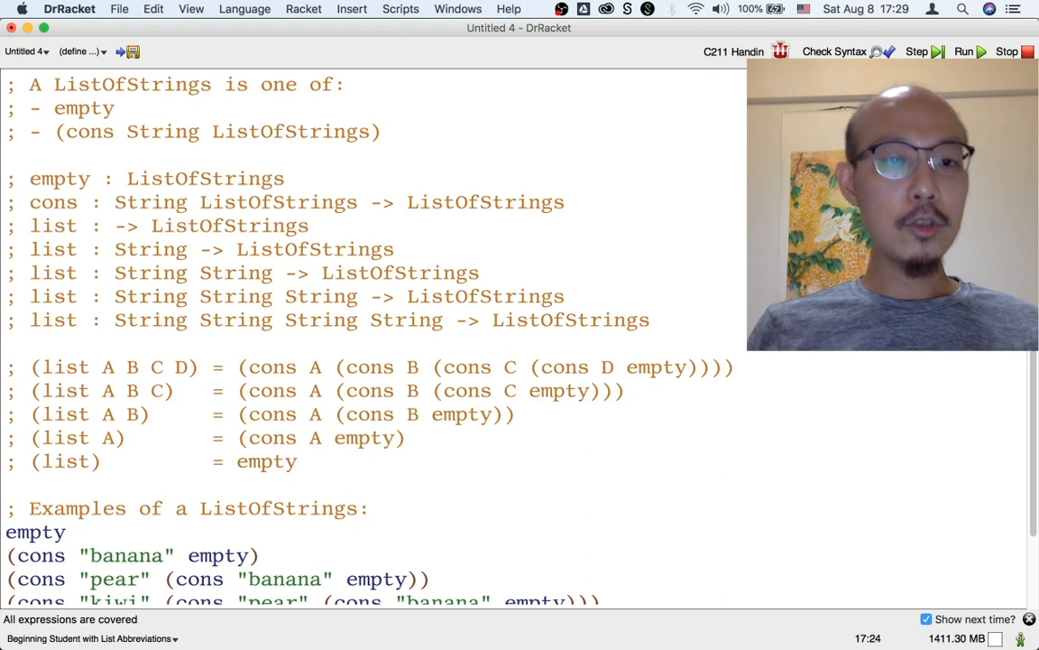